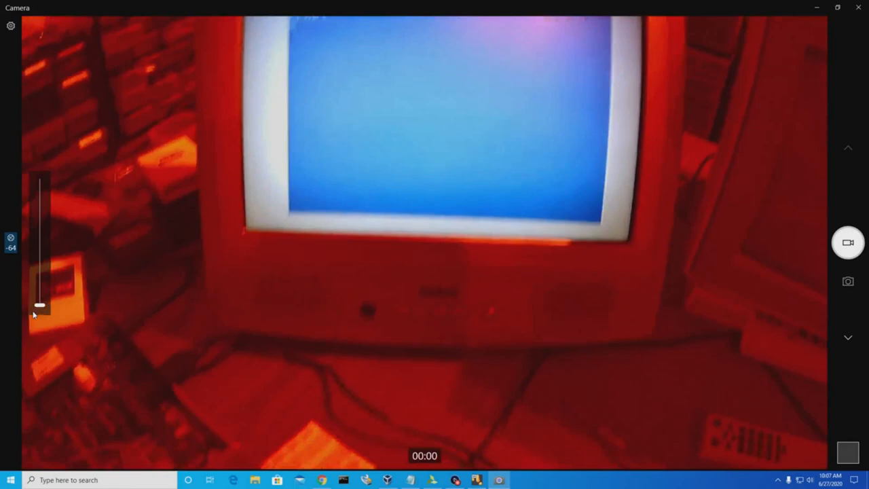
# Open the robfinch/Cores GitHub repo and browse into the FAL6567 project folder to view its layout image
pyautogui.moveTo(39, 304); pyautogui.dragTo(39, 257)
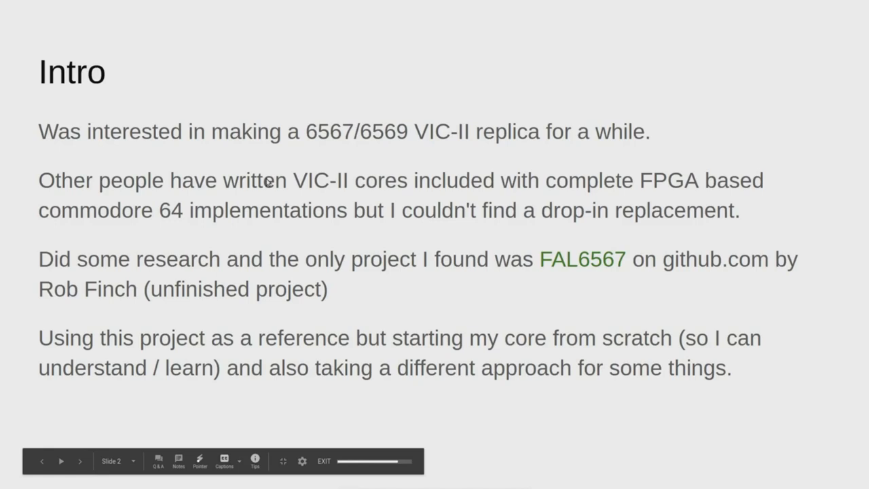
pyautogui.moveTo(277, 195)
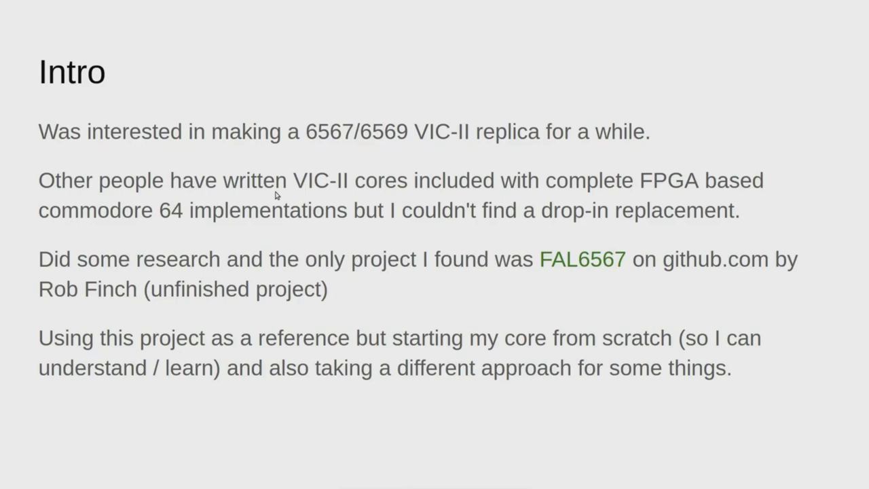
pyautogui.moveTo(278, 203)
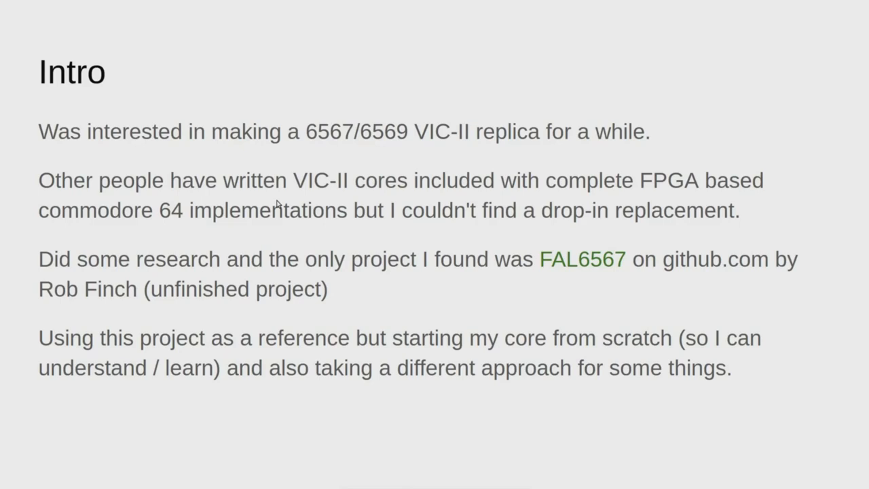
pyautogui.click(581, 259)
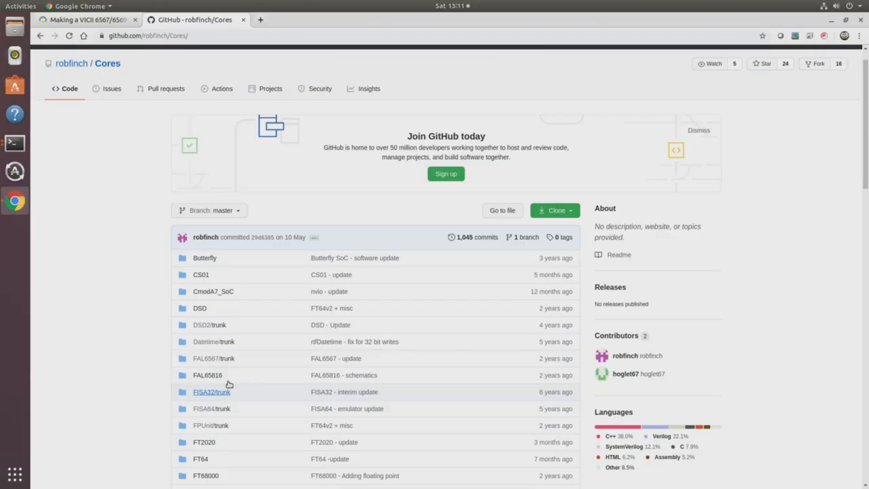
pyautogui.click(223, 358)
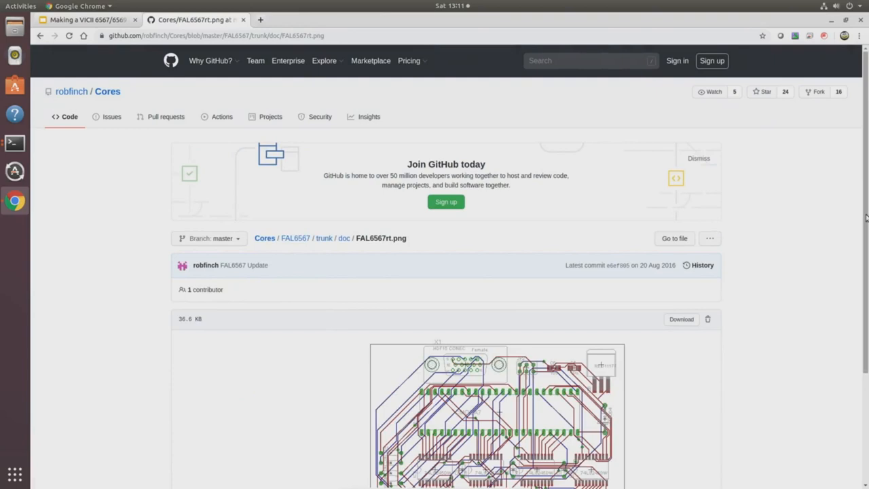
pyautogui.scroll(-3)
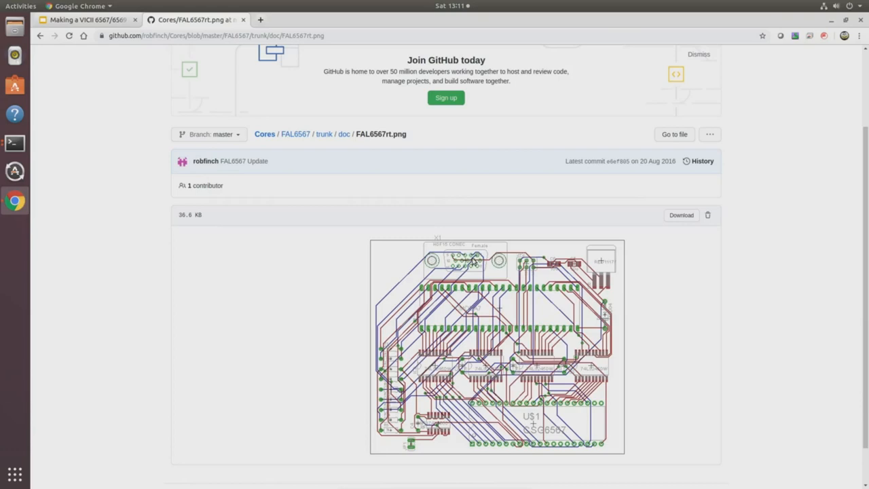
pyautogui.moveTo(133, 140)
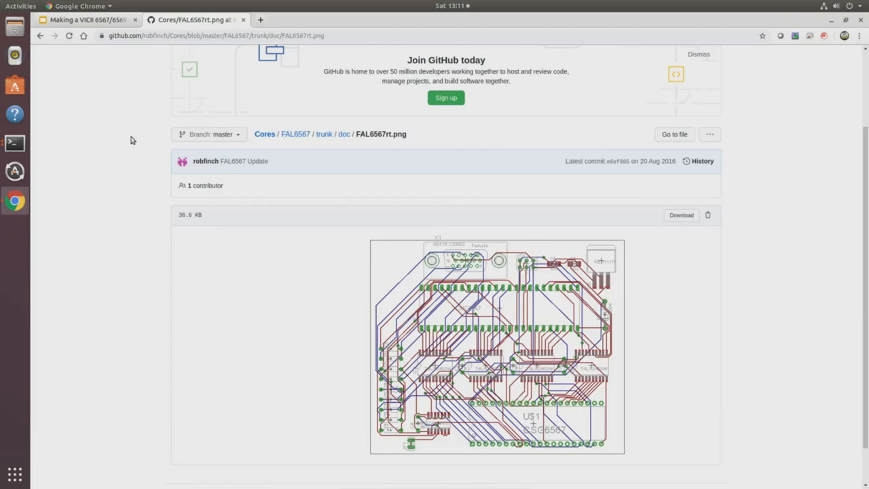
pyautogui.moveTo(231, 214)
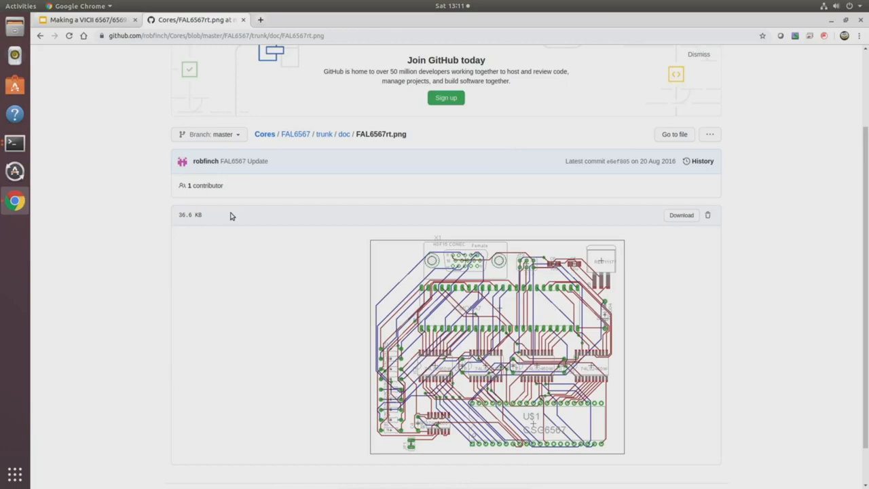
pyautogui.click(88, 20)
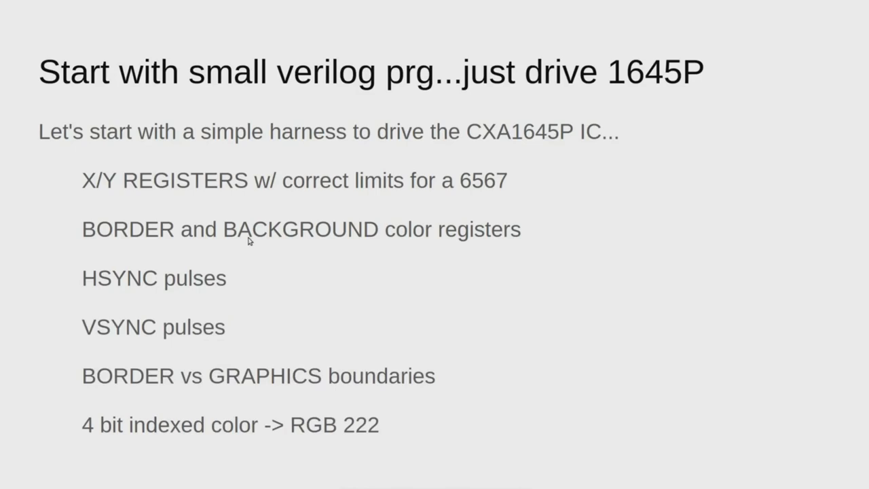
pyautogui.moveTo(234, 245)
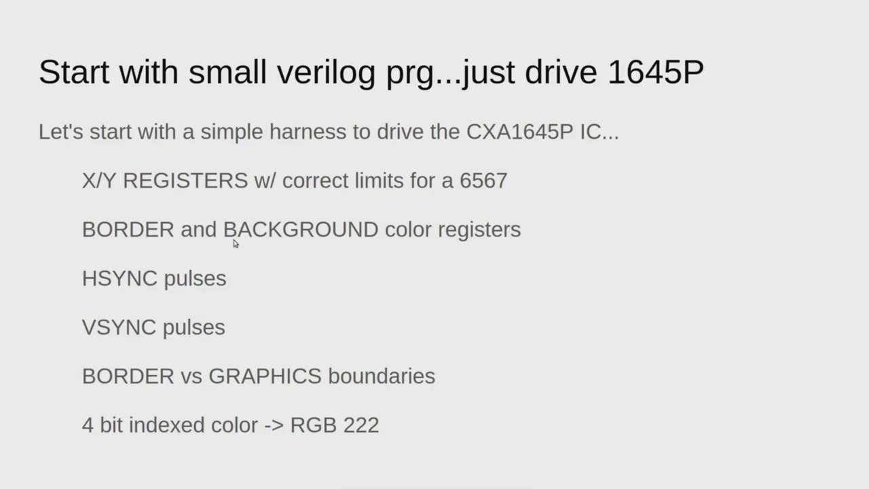
pyautogui.moveTo(288, 207)
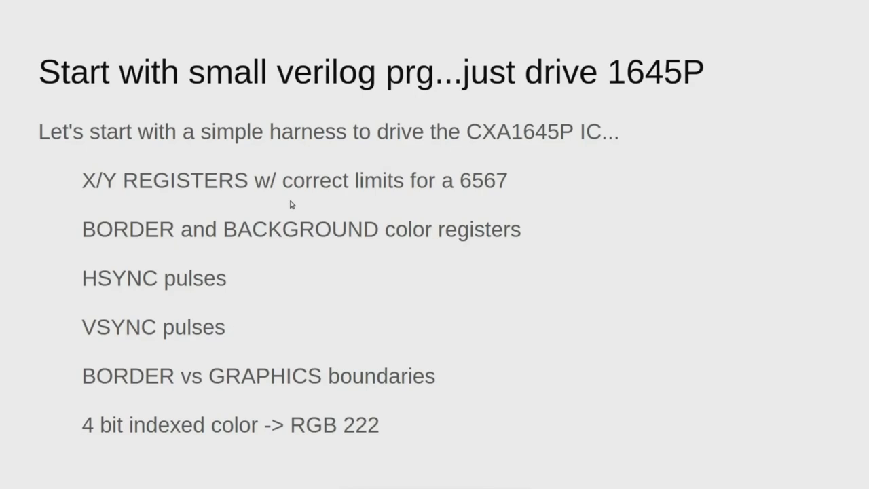
pyautogui.moveTo(174, 292)
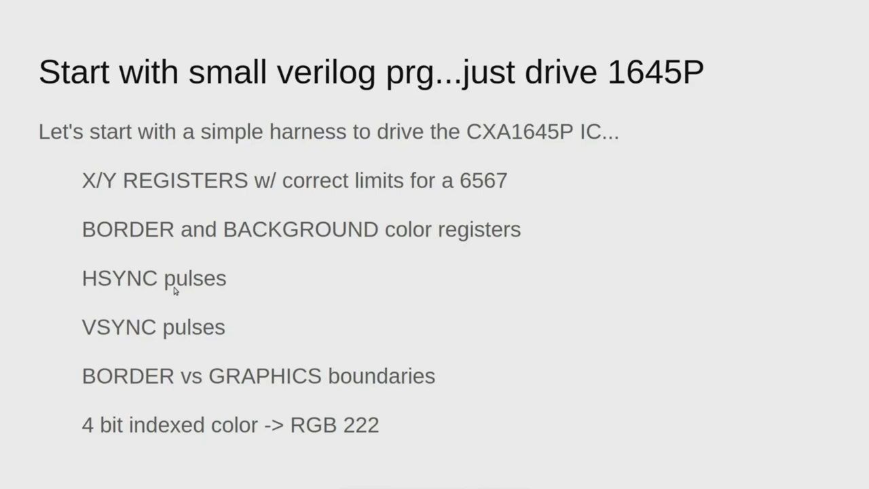
pyautogui.moveTo(247, 375)
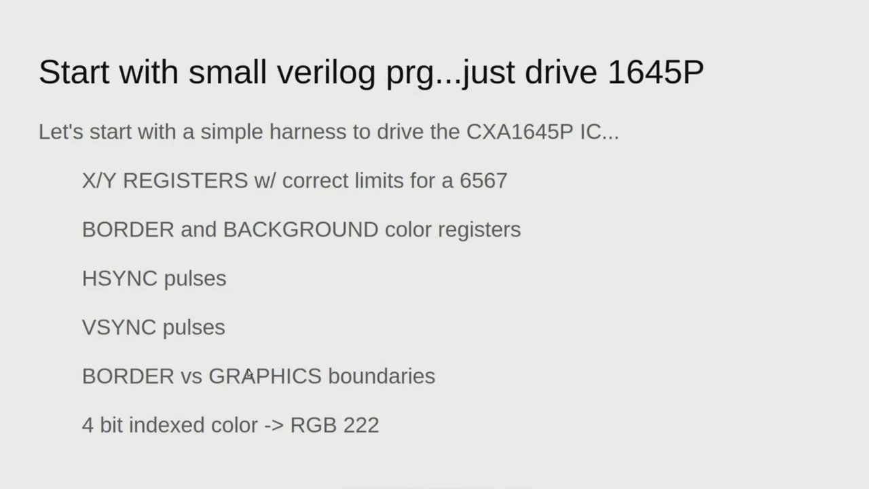
pyautogui.moveTo(209, 386)
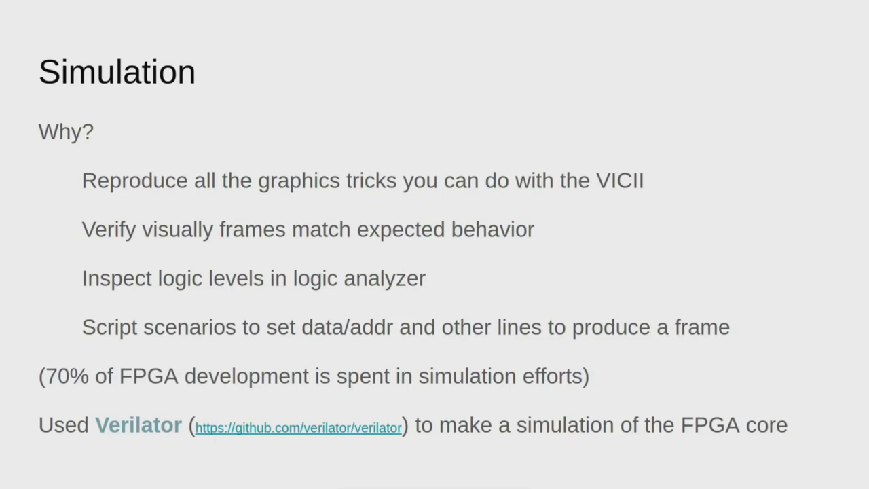
# Advance the presentation one slide before leaving for the terminal windows
pyautogui.press('Right')
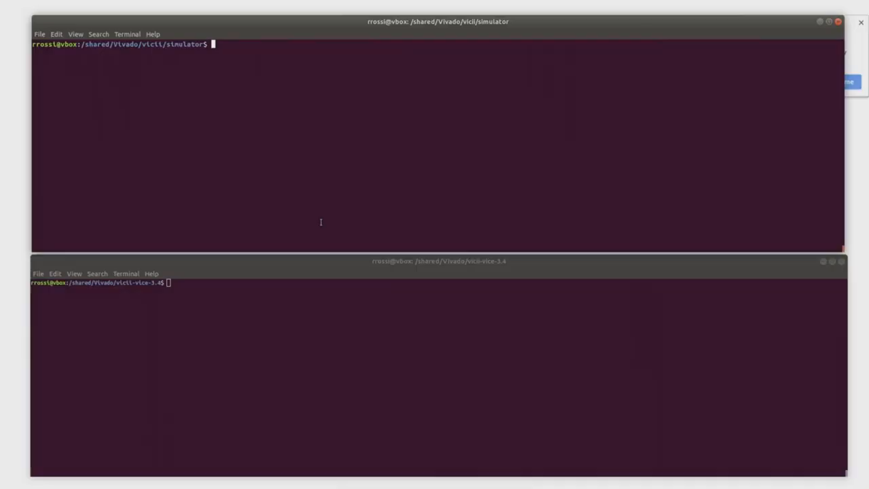
# Enter 'vicsim -w' in the upper terminal to launch the VIC-II simulator window
pyautogui.write('vicsim -w')
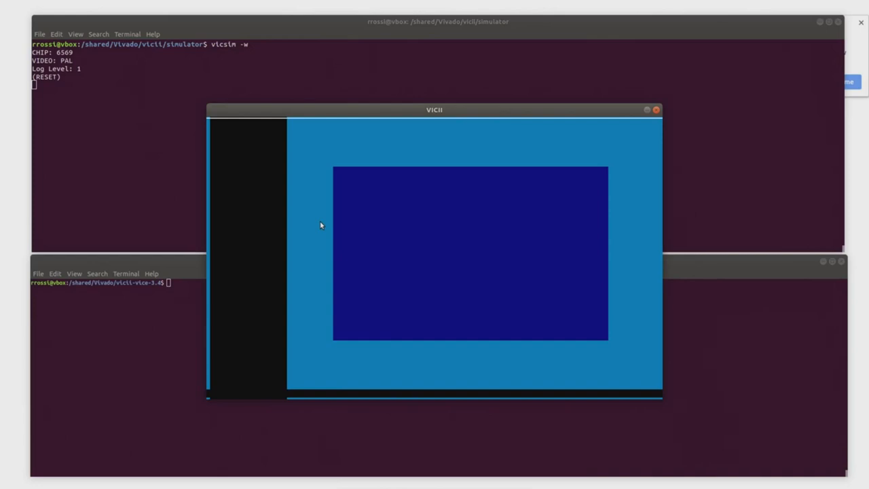
pyautogui.moveTo(286, 223)
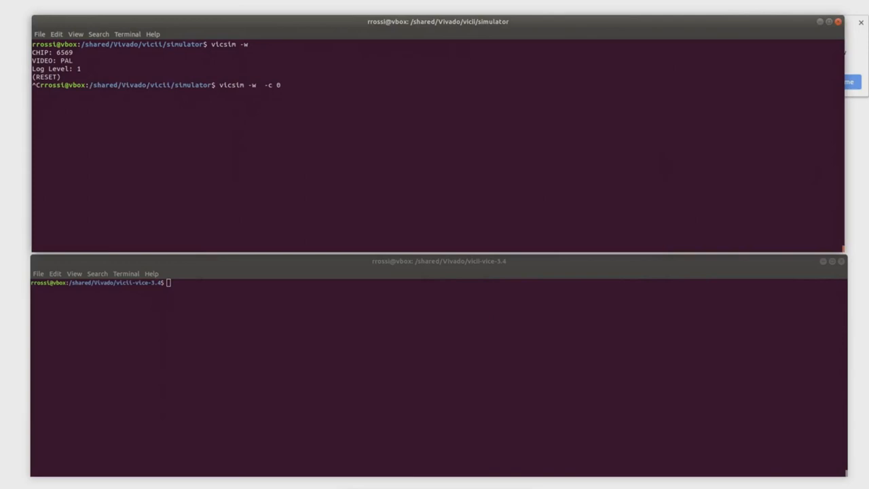
# Confirm the prompt so the upper terminal is ready for the 'vicsim -w -t' command
pyautogui.press('Return')
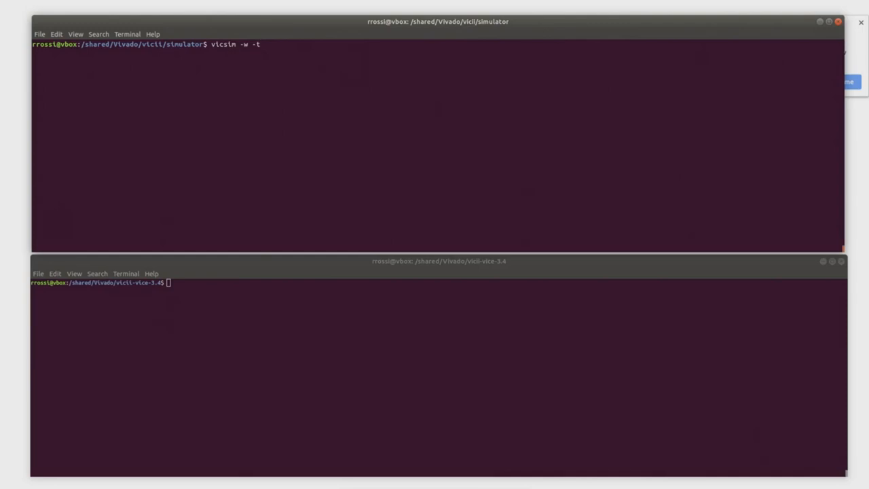
# Run 'vicsim -w -t' so it traces into session.vcd and reports chip 6569 PAL
pyautogui.press('Return')
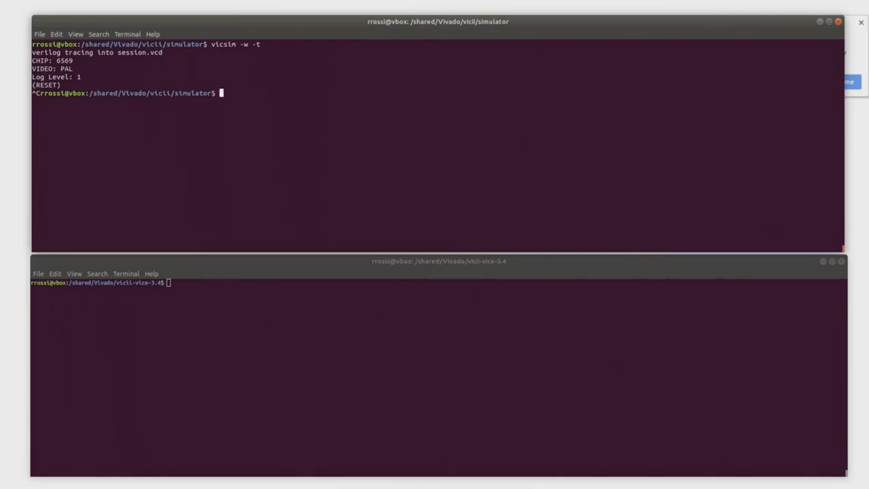
pyautogui.write('make logic')
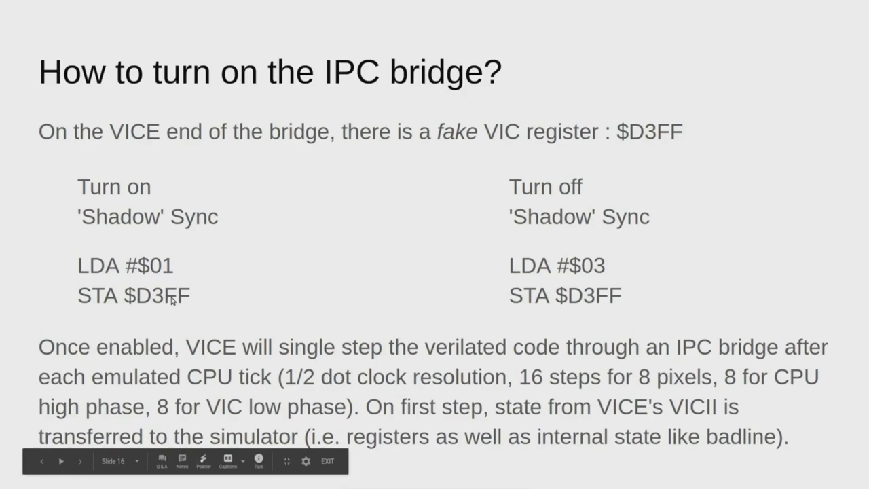
# Select the VICE C64 emulator window showing SYS 49152 at the READY prompt
pyautogui.click(79, 462)
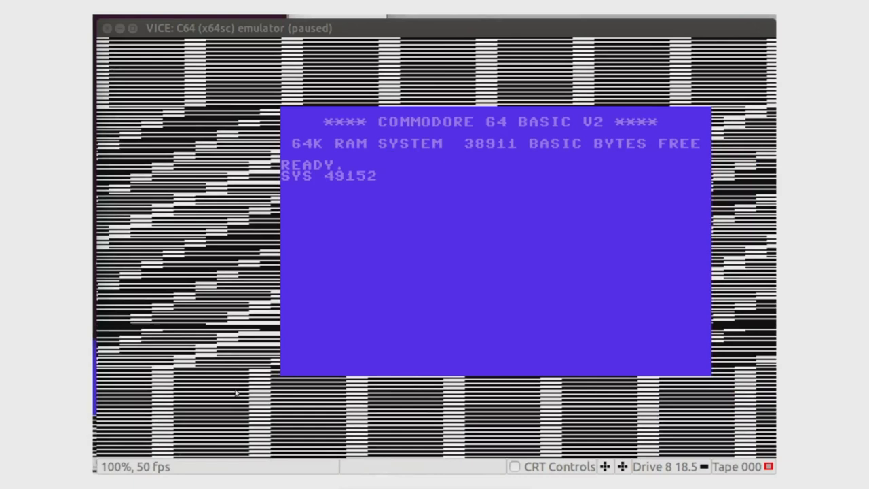
pyautogui.moveTo(250, 295)
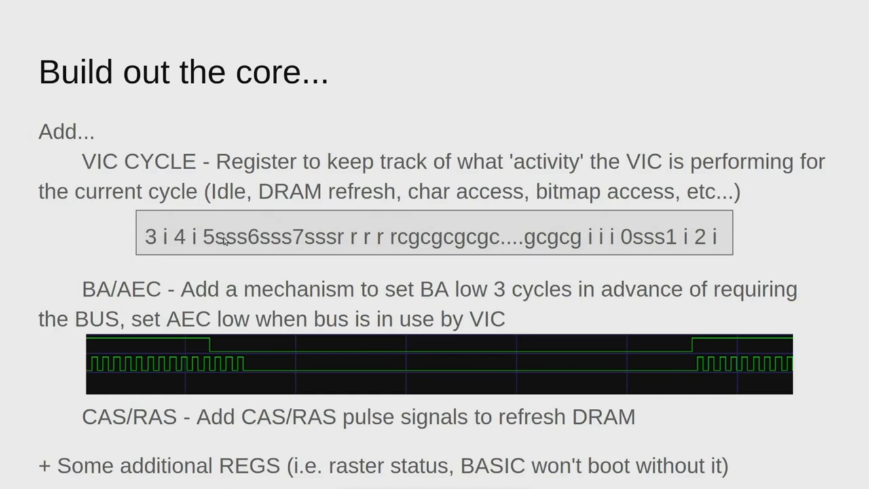
pyautogui.moveTo(517, 243)
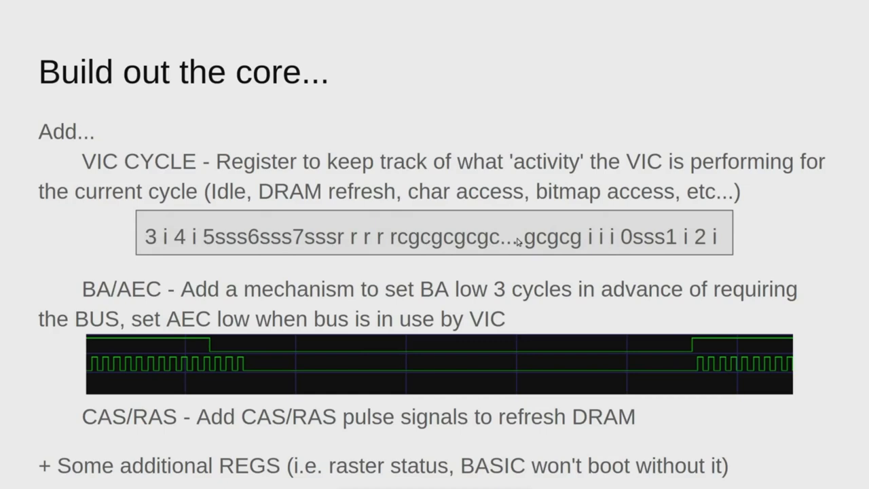
pyautogui.moveTo(609, 239)
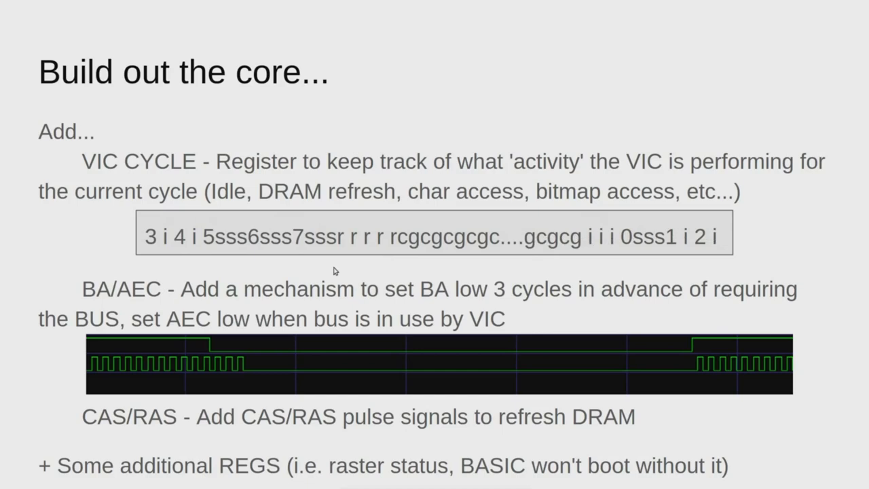
pyautogui.moveTo(306, 246)
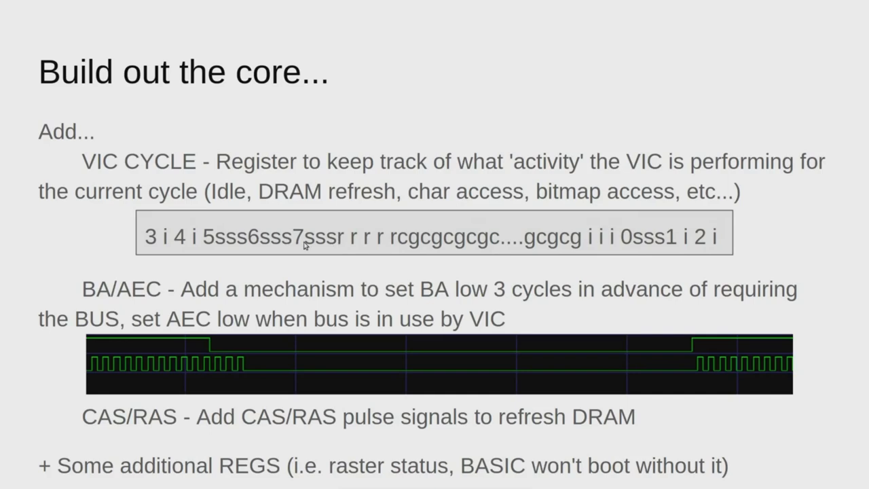
pyautogui.moveTo(182, 275)
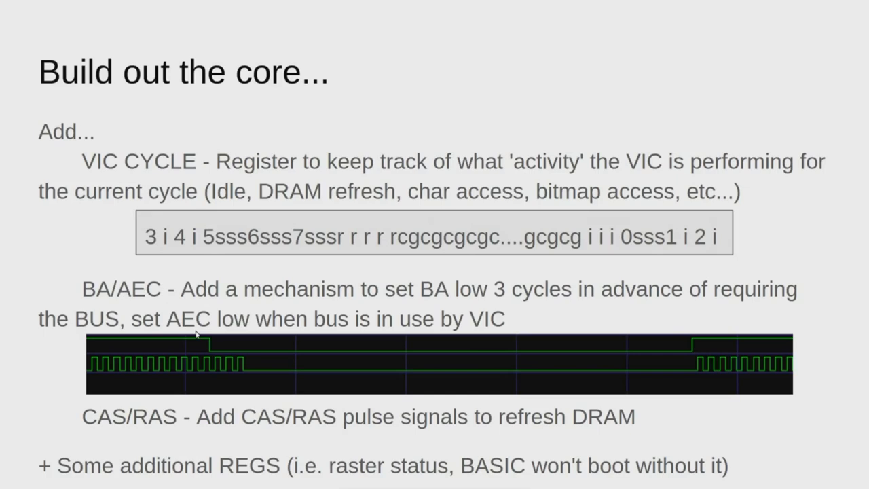
pyautogui.moveTo(211, 351)
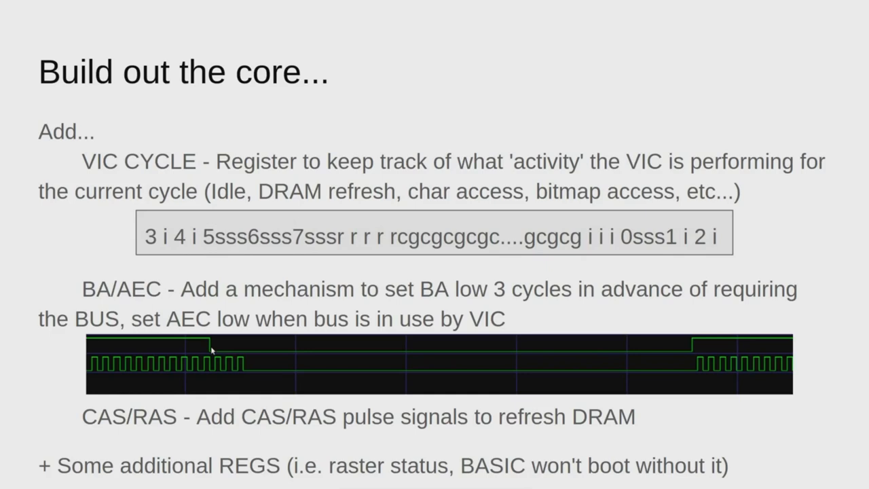
pyautogui.moveTo(212, 335)
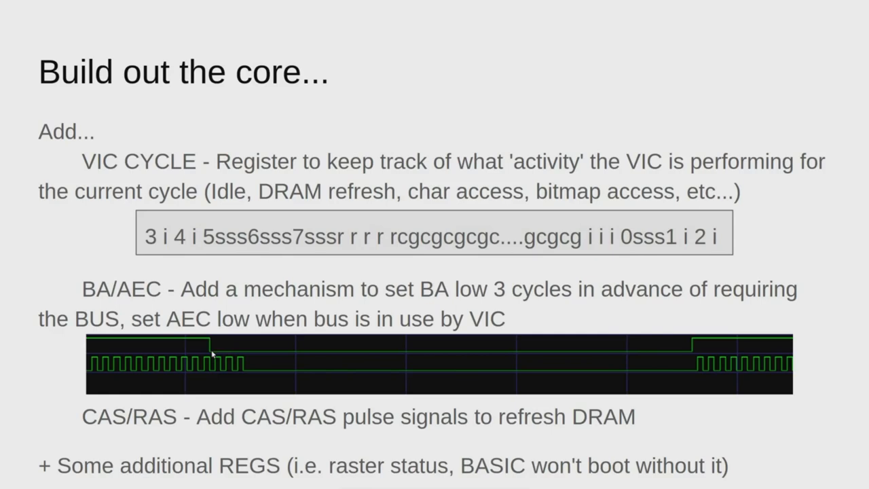
pyautogui.moveTo(243, 374)
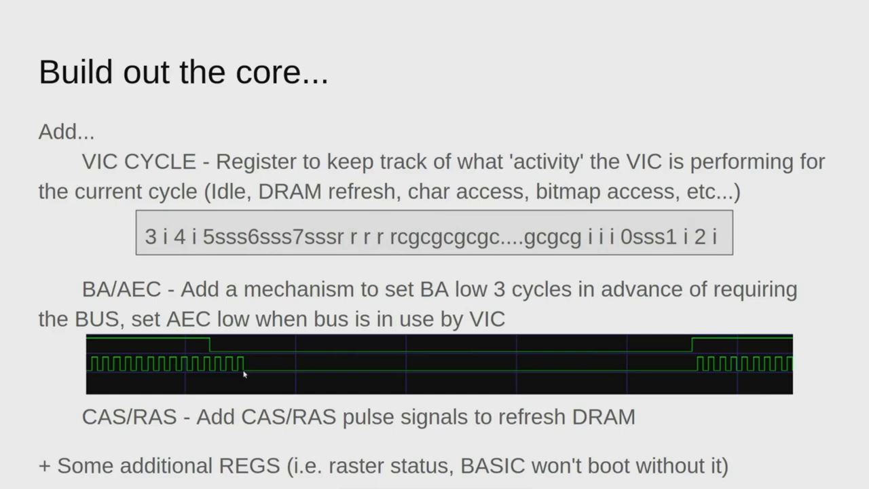
pyautogui.moveTo(314, 369)
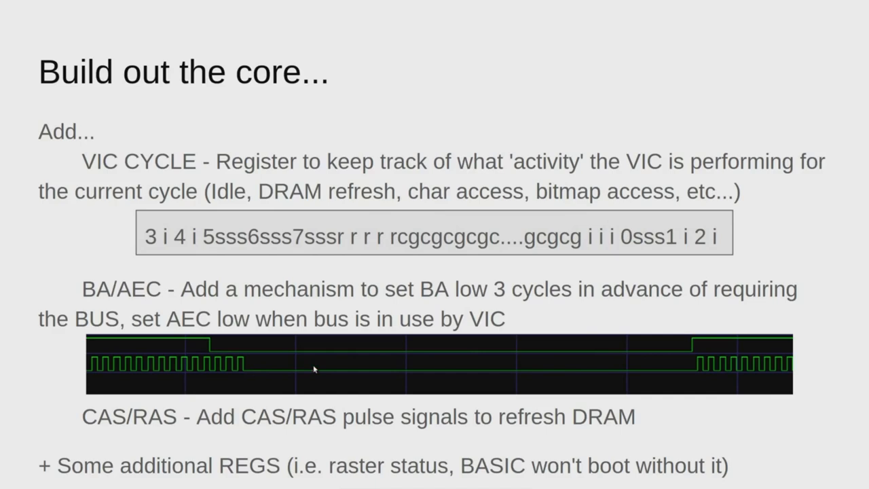
pyautogui.moveTo(694, 342)
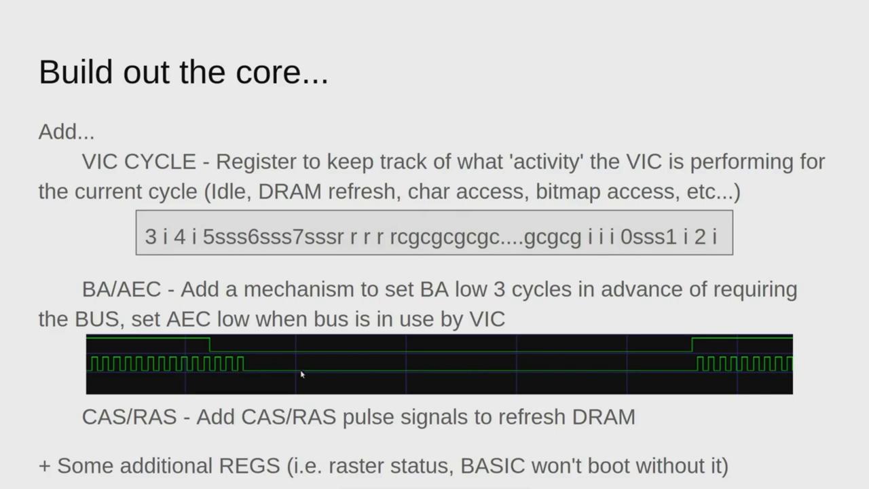
pyautogui.moveTo(136, 375)
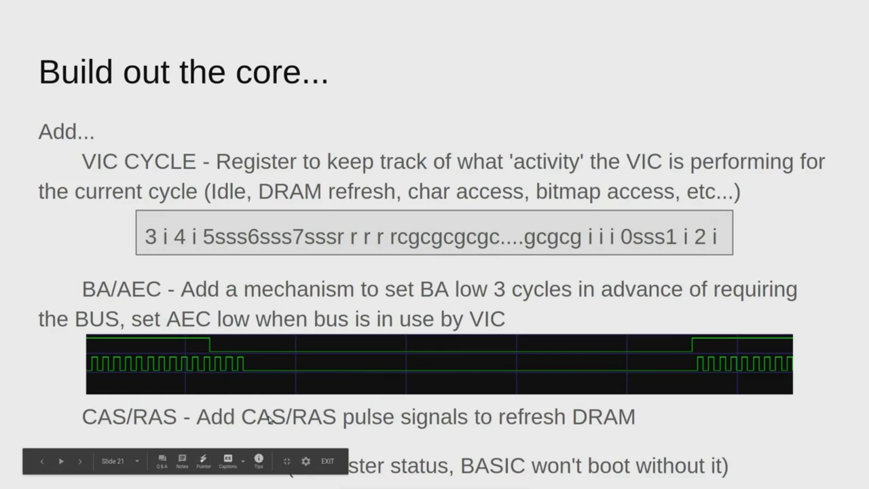
pyautogui.moveTo(315, 432)
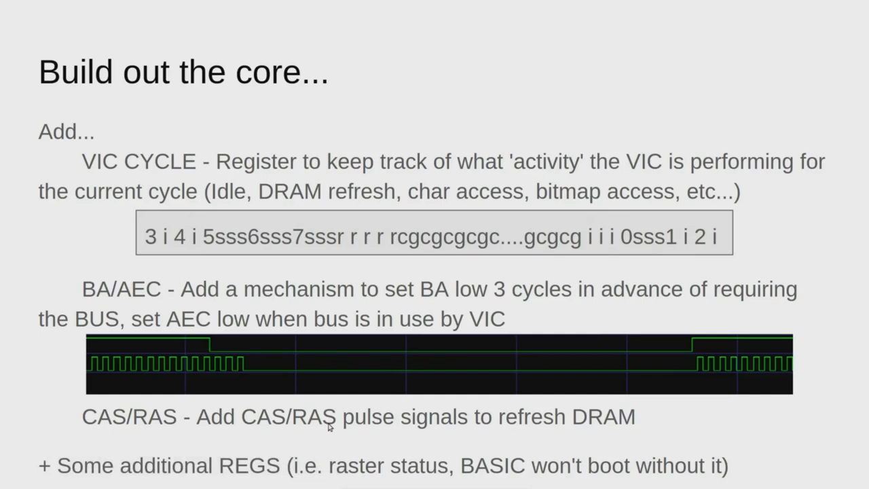
pyautogui.press('Right')
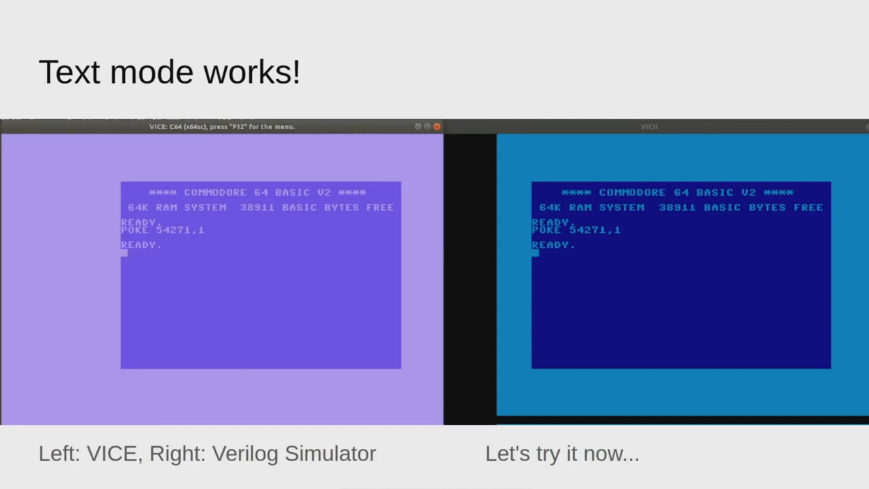
pyautogui.moveTo(219, 300)
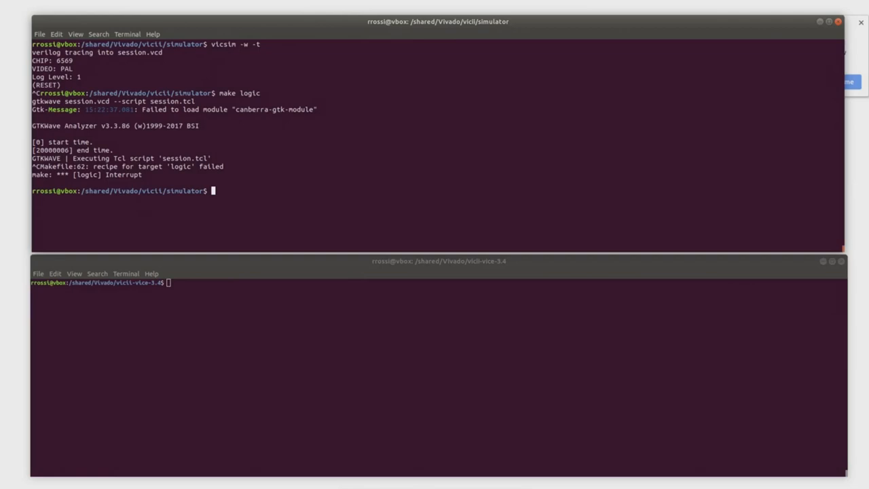
# Launch 'vicsim -w -b' in the terminal, then enter POKE 54271,1 at the C64 BASIC prompt in VICE
pyautogui.write('vicsim -w -b')
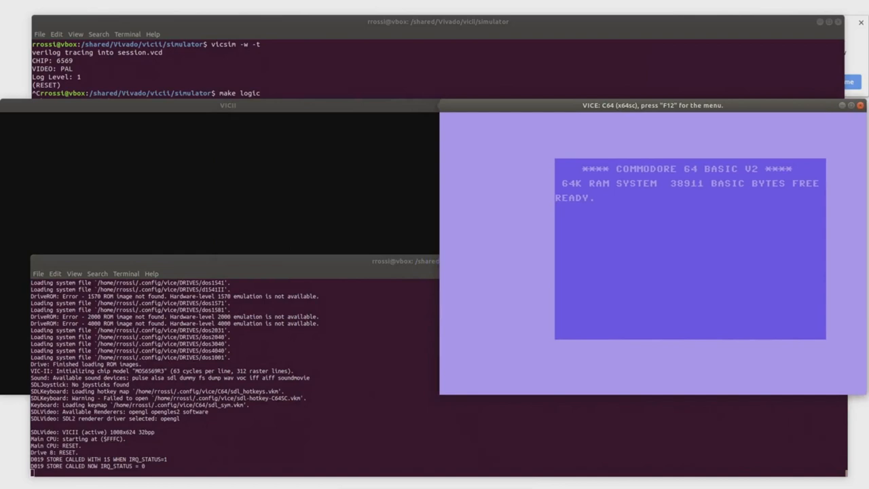
pyautogui.write('POKE')
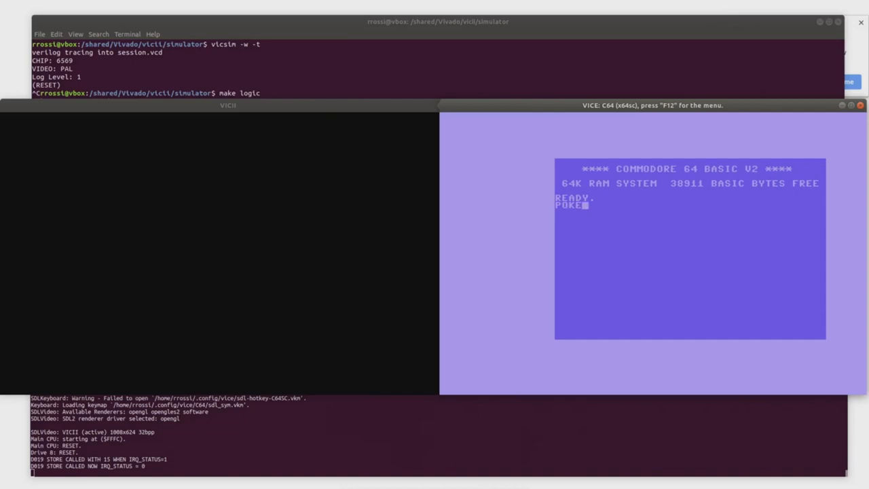
pyautogui.write('54271,1')
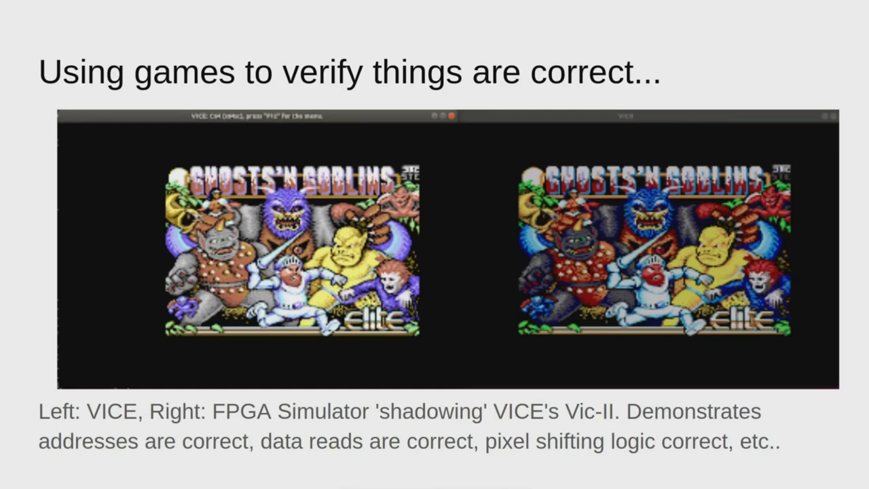
# Advance from the Ghosts'n Goblins comparison slide to the 'Hookup Cont'd' slide
pyautogui.press('Right')
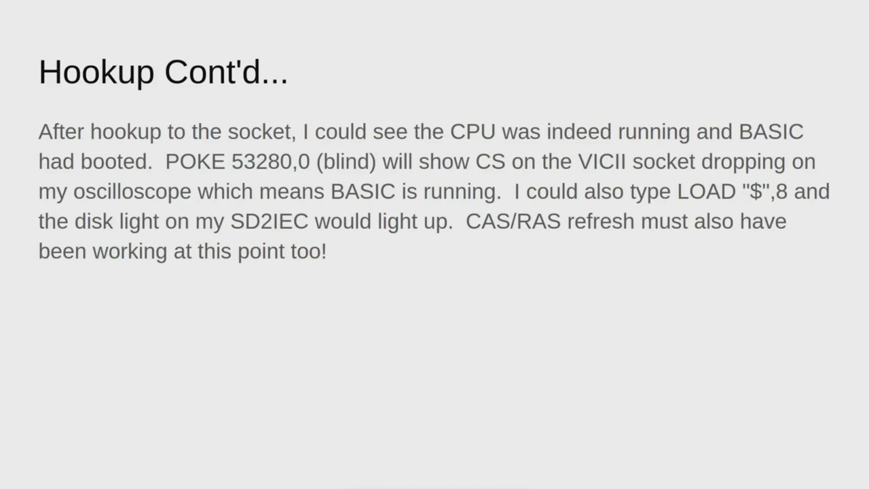
# Advance from 'Hookup Cont'd' to the 'Some success...' Jupiter Lander slide
pyautogui.press('Right')
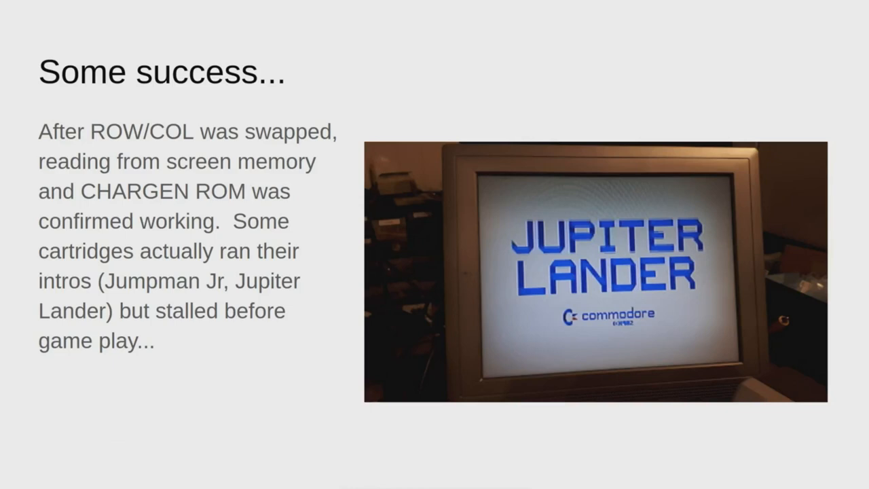
# Advance from 'Some success...' to the 'Current status? Just added sprites...' slide
pyautogui.press('Right')
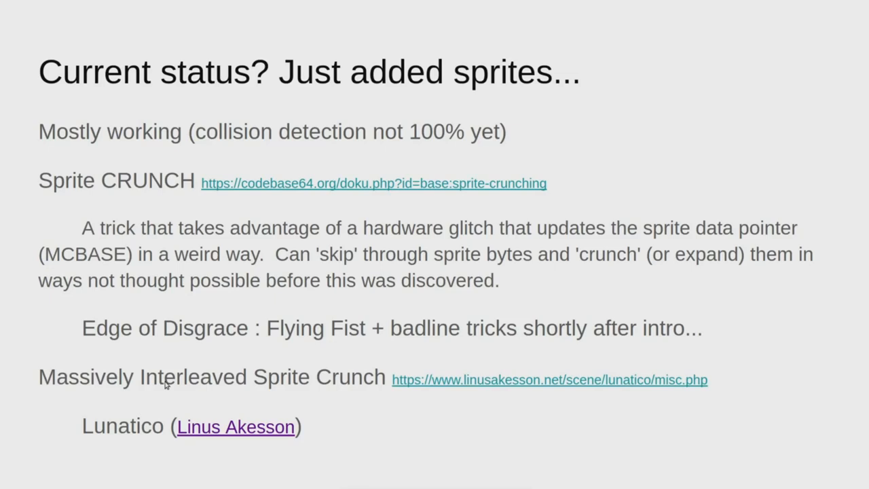
pyautogui.moveTo(441, 380)
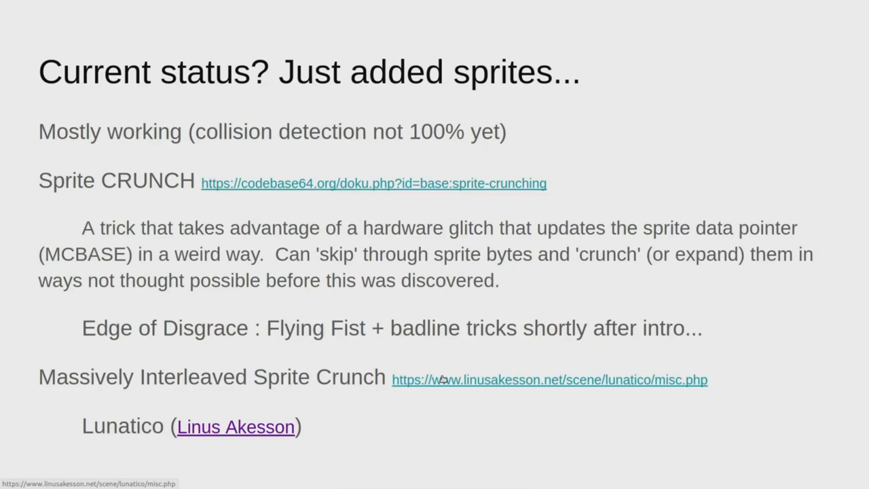
pyautogui.moveTo(236, 400)
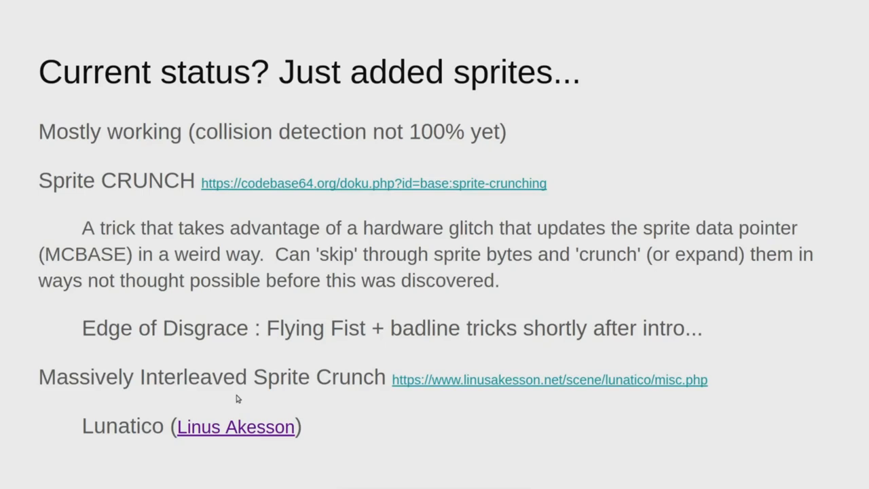
pyautogui.moveTo(207, 396)
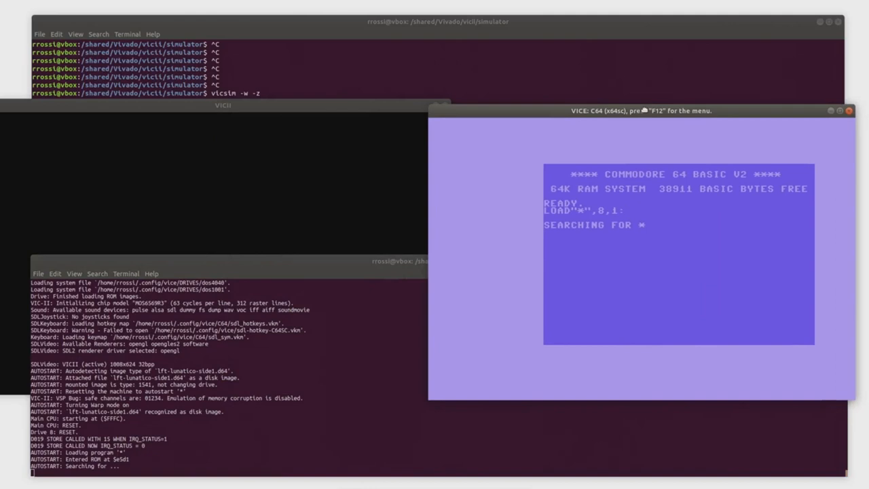
# Boot the emulated C64 with the Lunatico disk image autostarting its program
pyautogui.press('F12')
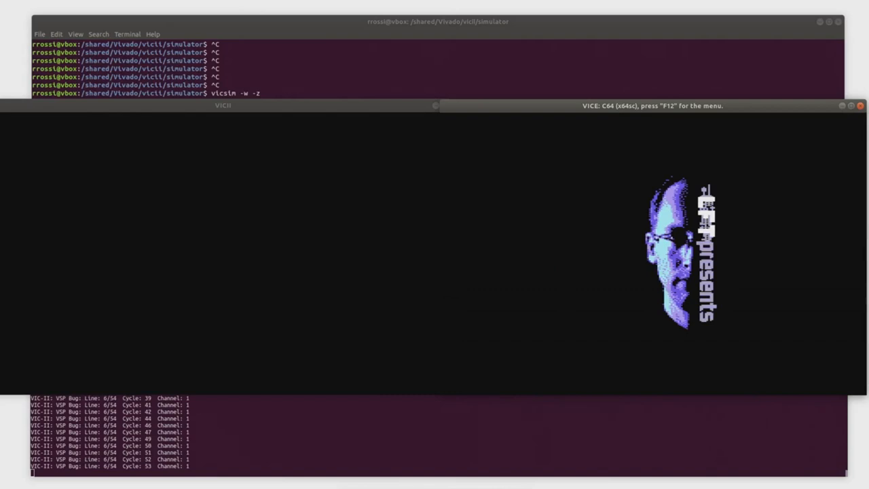
# Halt the running demo and break into VICE's machine-language monitor prompt
pyautogui.press('F12')
pyautogui.write('f d')
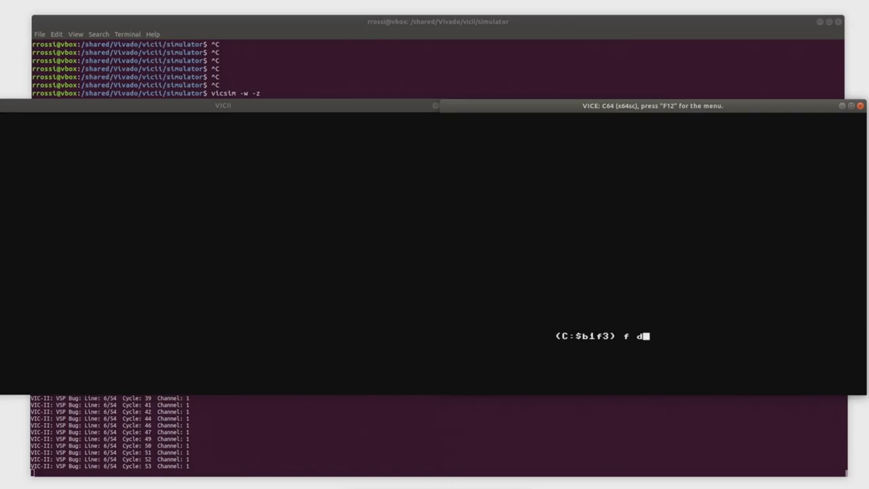
# Fill $D3FF with 1 via 'f d3ff,d3ff,1' and exit the monitor with 'x'
pyautogui.write('3ff,d3ff,1')
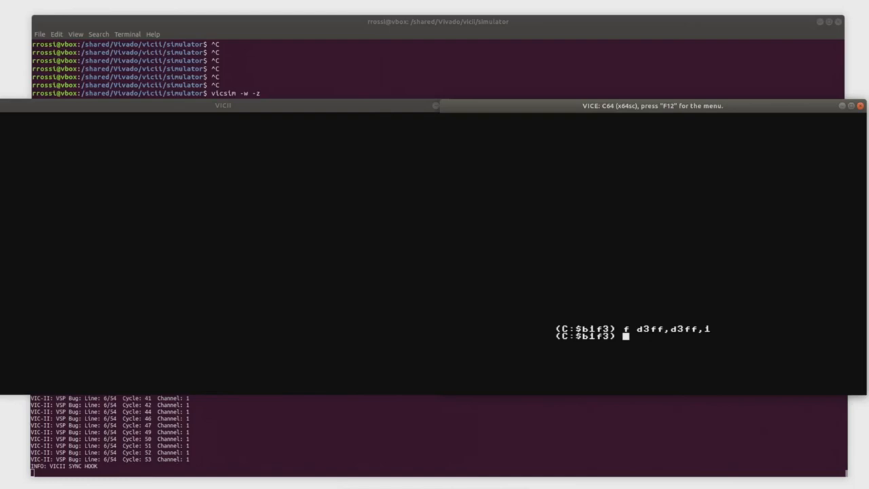
pyautogui.write('x')
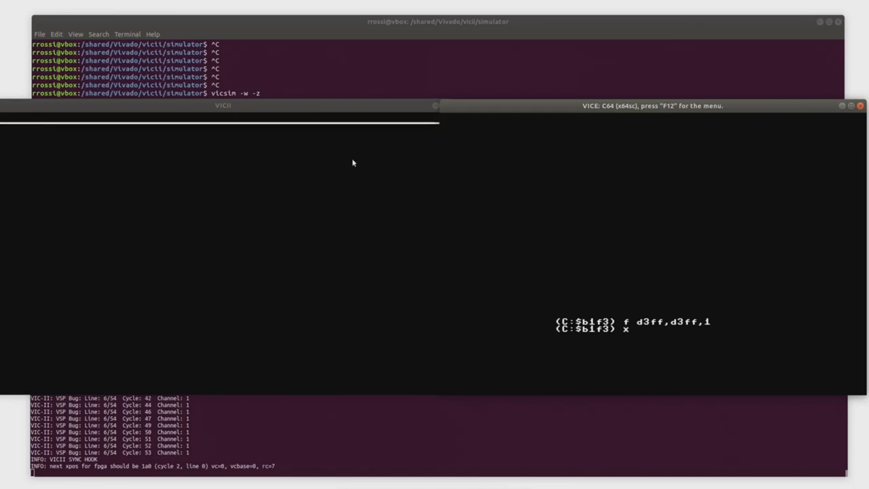